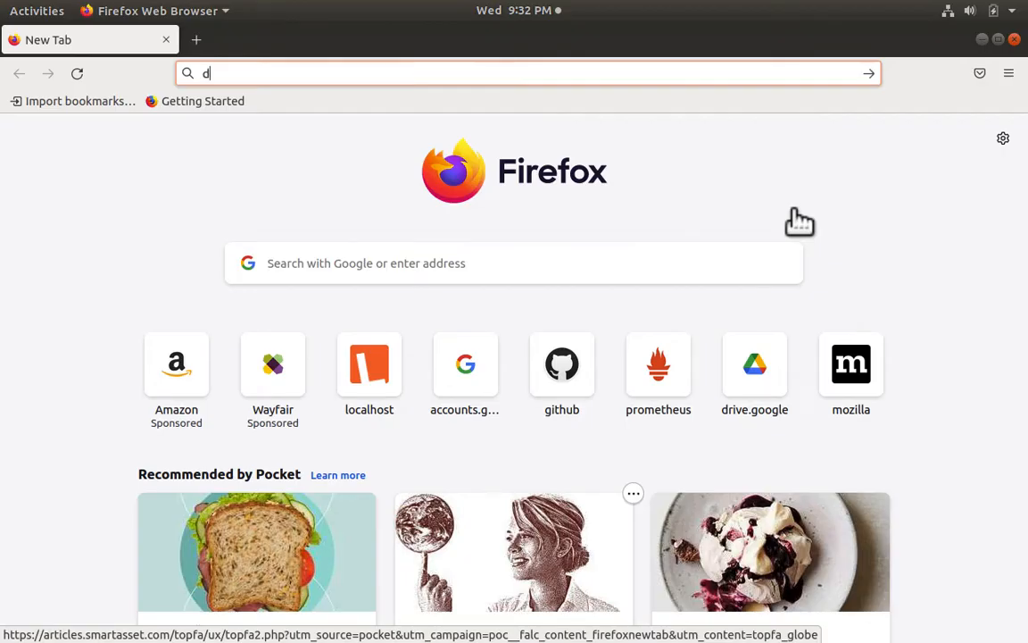
- Search Google for 'download prometheus' and open the prometheus.io Download page
{"action": "type", "text": "ownload p"}
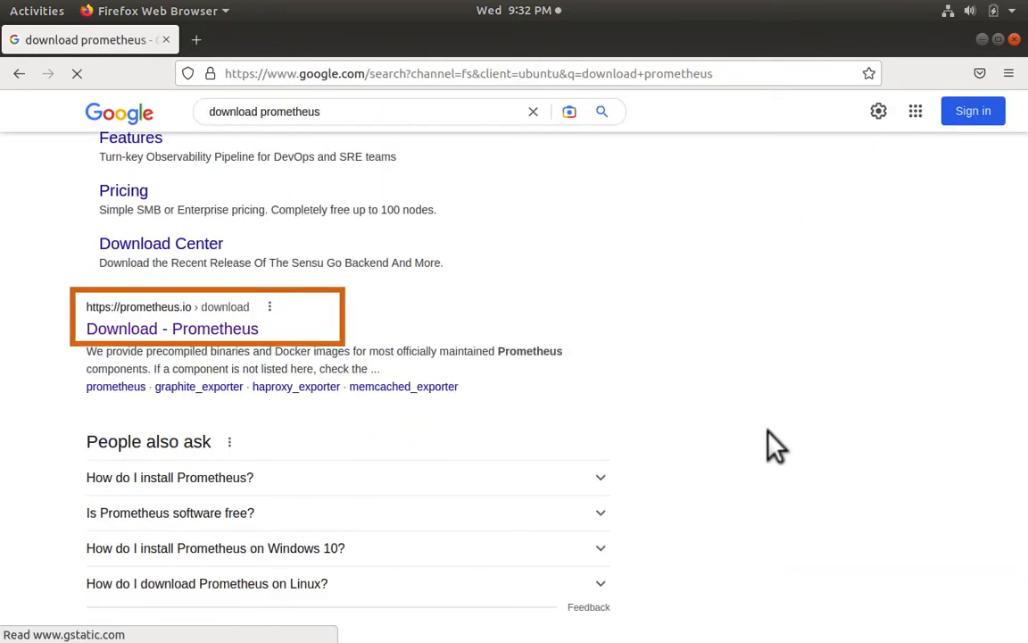
{"action": "left_click", "coordinate": [172, 328]}
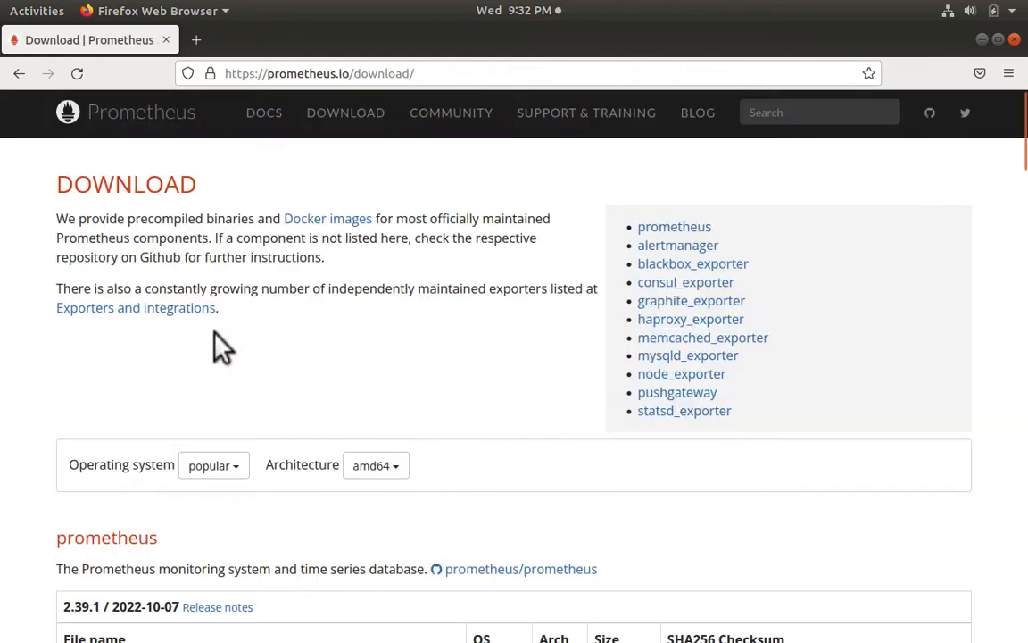
- Filter downloads to linux and download prometheus-2.39.1.linux-amd64.tar.gz
{"action": "left_click", "coordinate": [212, 281]}
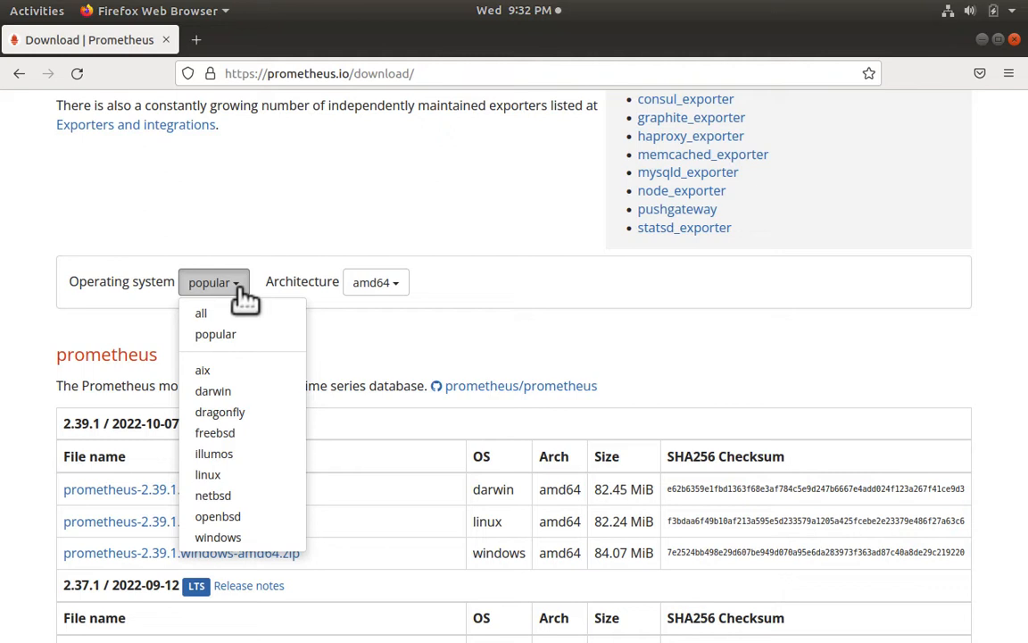
{"action": "mouse_move", "coordinate": [208, 474]}
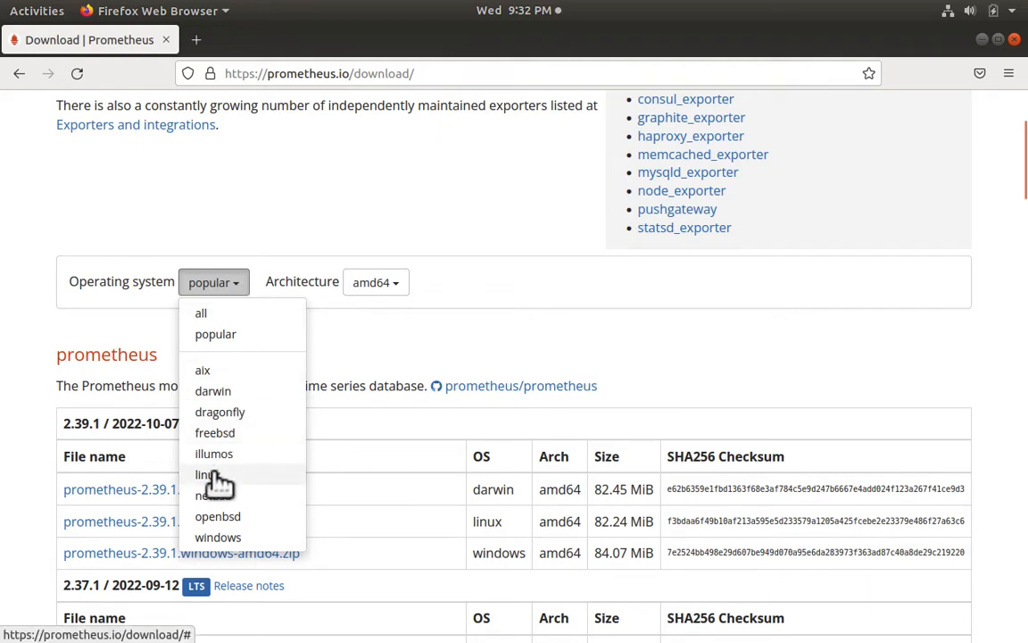
{"action": "left_click", "coordinate": [206, 474]}
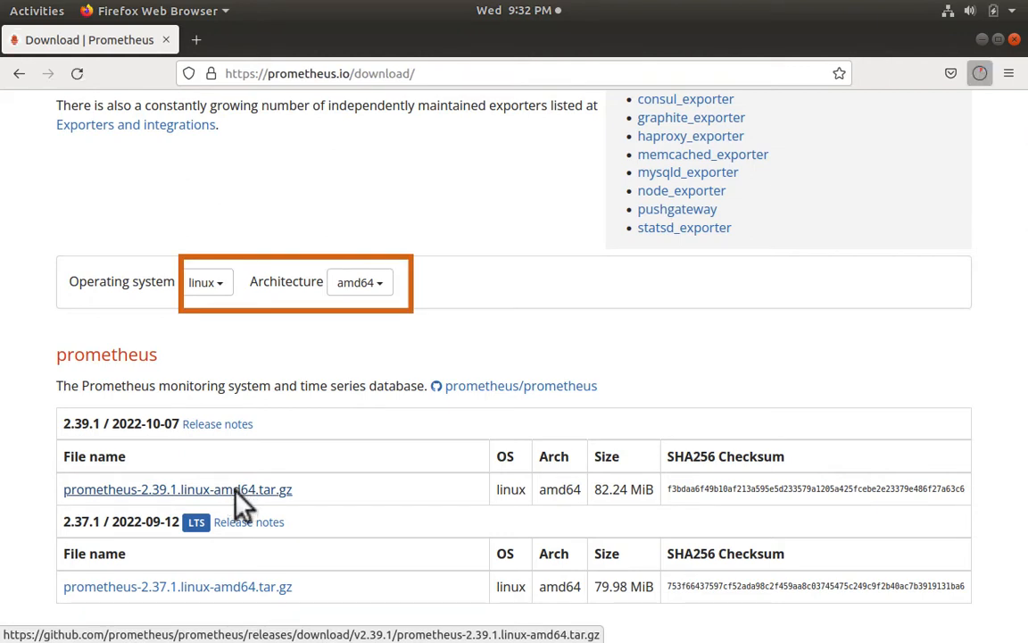
{"action": "left_click", "coordinate": [177, 489]}
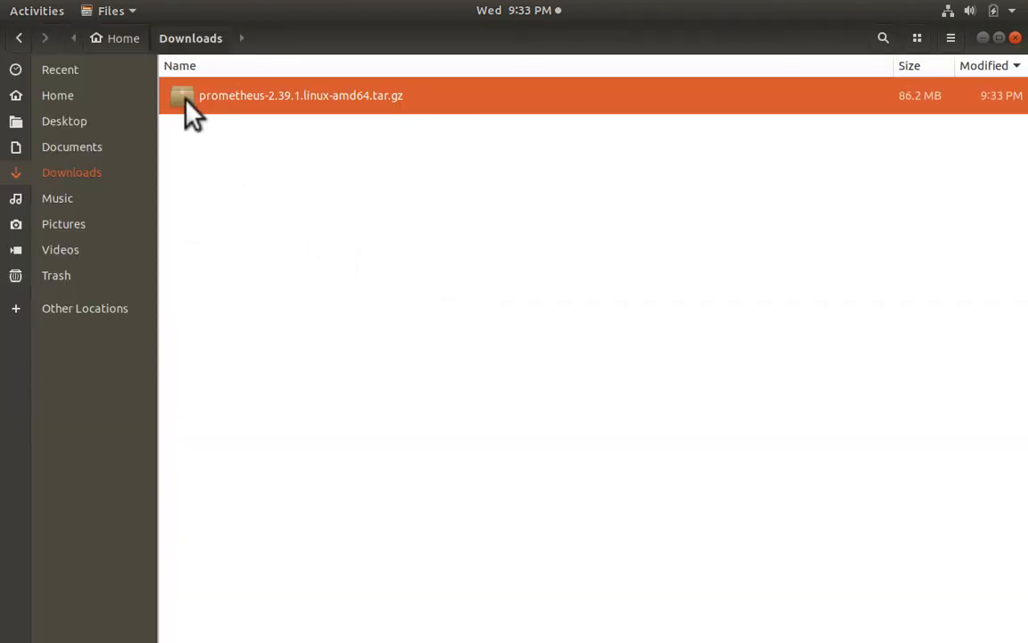
- Extract the Prometheus tarball into Downloads with Archive Manager
{"action": "double_click", "coordinate": [301, 95]}
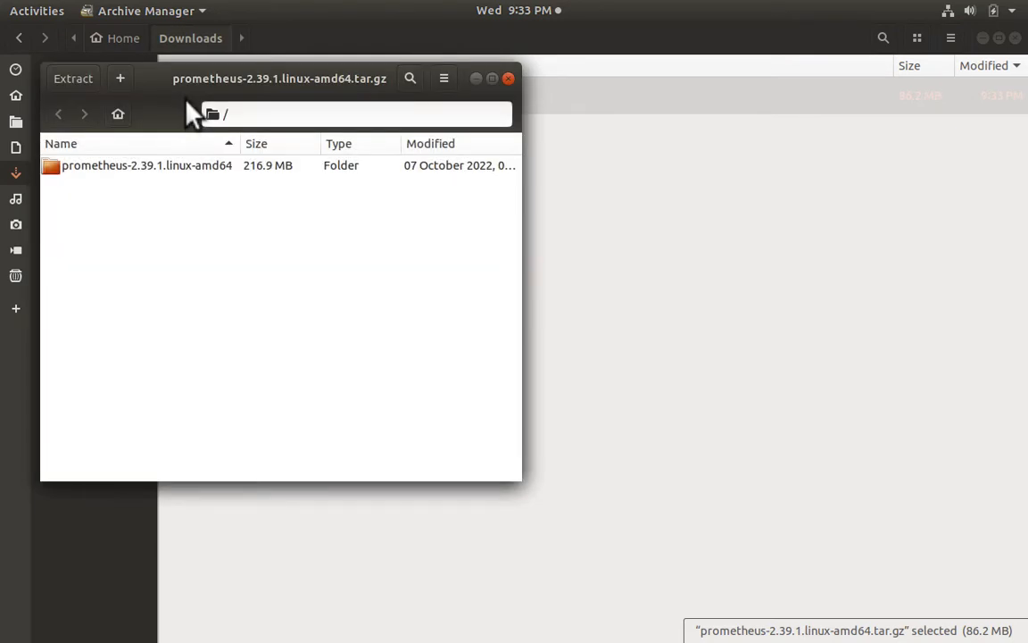
{"action": "left_click", "coordinate": [73, 78]}
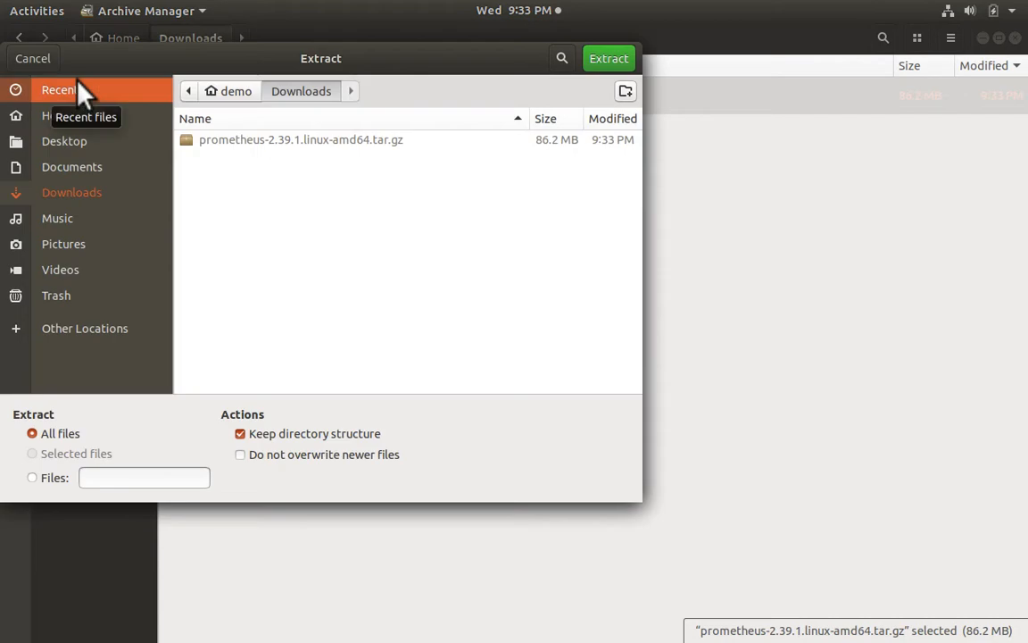
{"action": "left_click", "coordinate": [609, 58]}
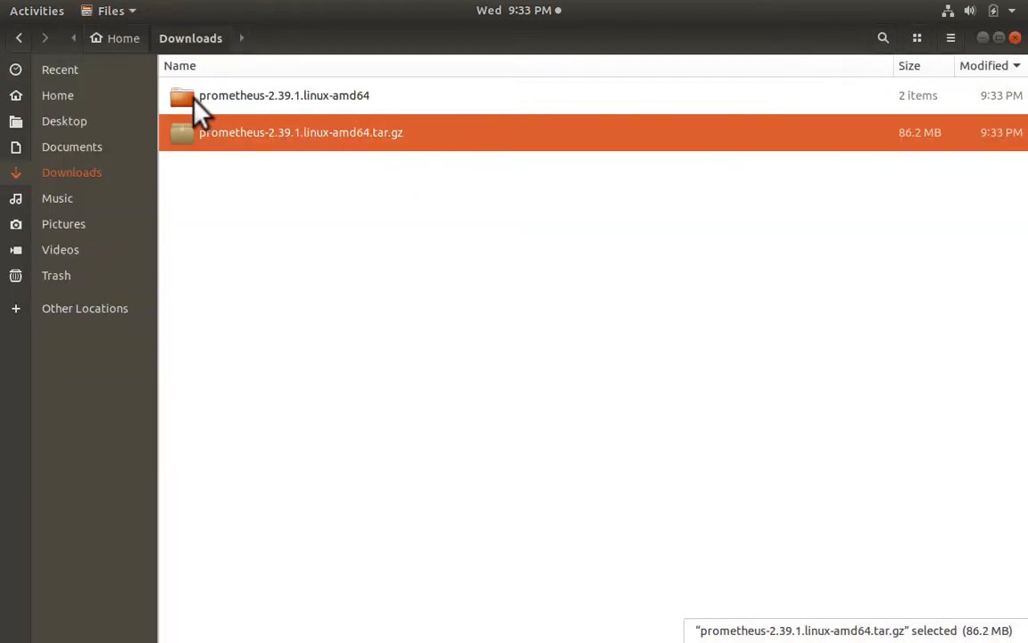
- Open a terminal inside the prometheus-2.39.1.linux-amd64 folder
{"action": "double_click", "coordinate": [283, 96]}
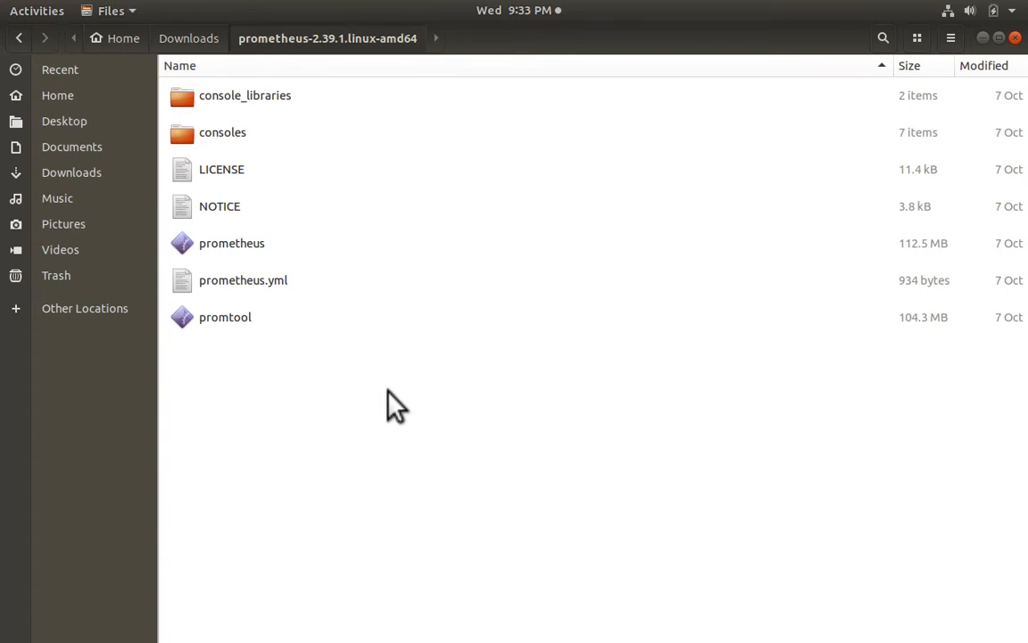
{"action": "mouse_move", "coordinate": [323, 397]}
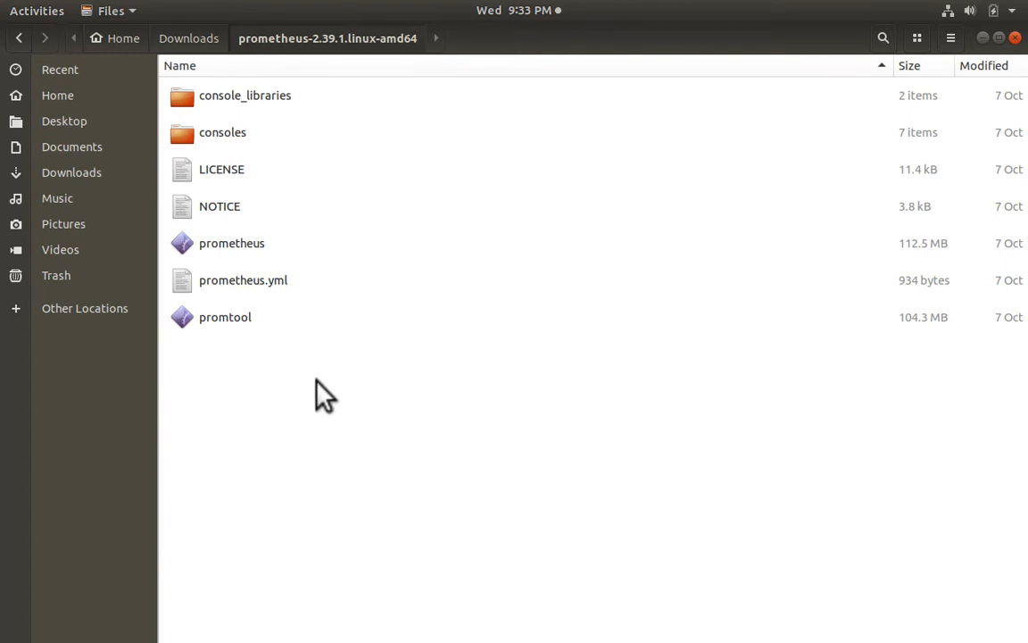
{"action": "right_click", "coordinate": [321, 393]}
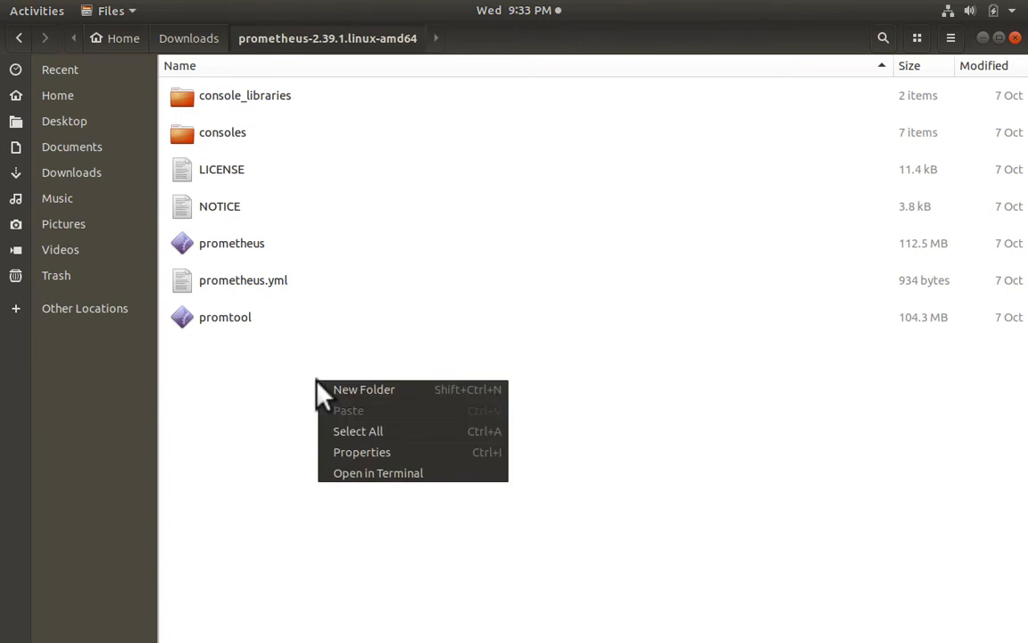
{"action": "mouse_move", "coordinate": [383, 473]}
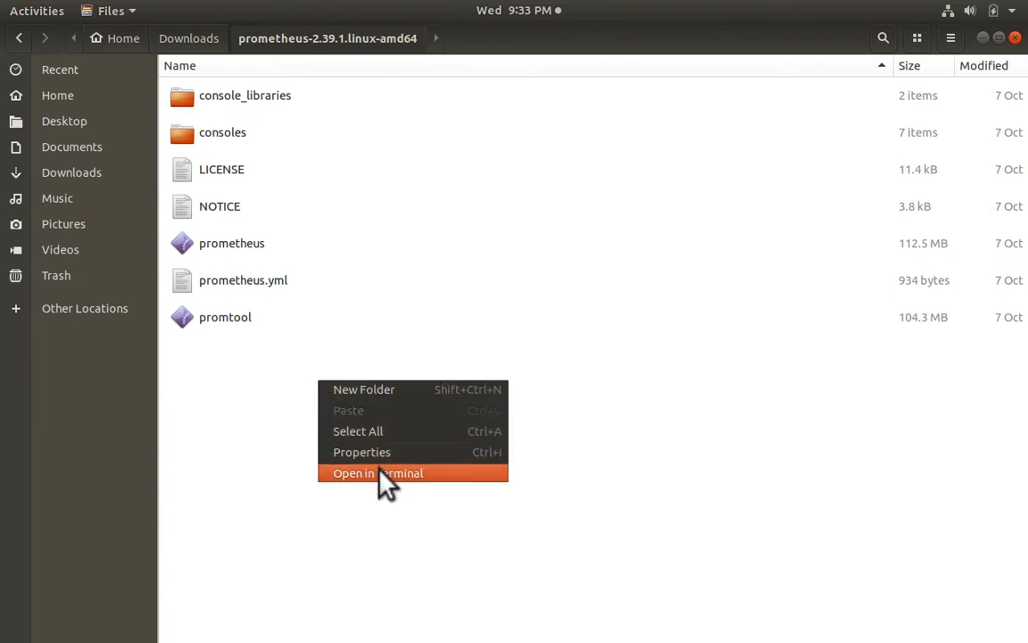
{"action": "left_click", "coordinate": [377, 472]}
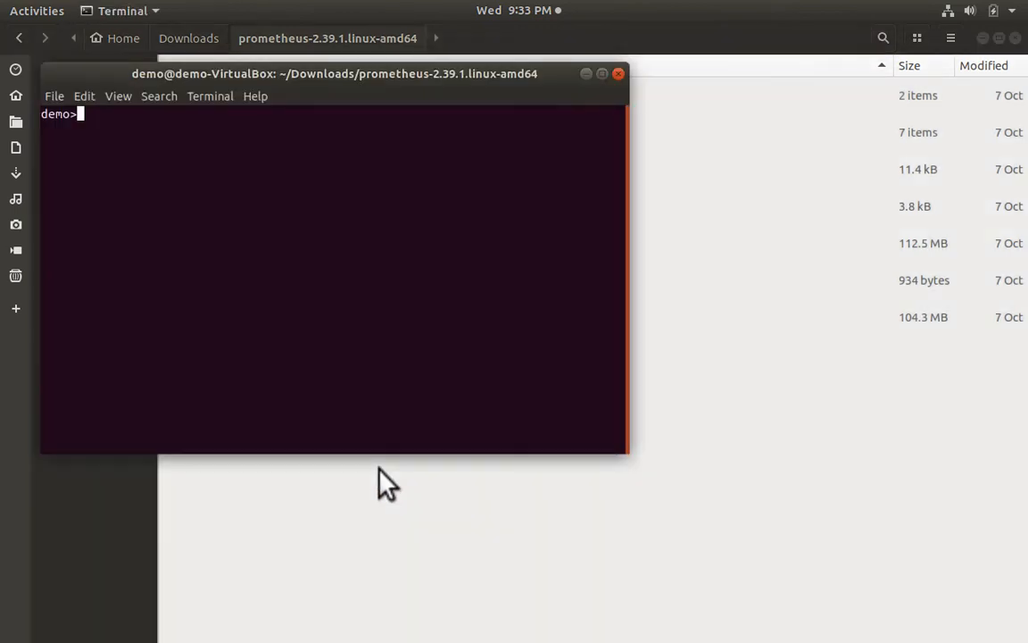
- List the folder contents with ls and launch the server with ./prometheus
{"action": "type", "text": "ls"}
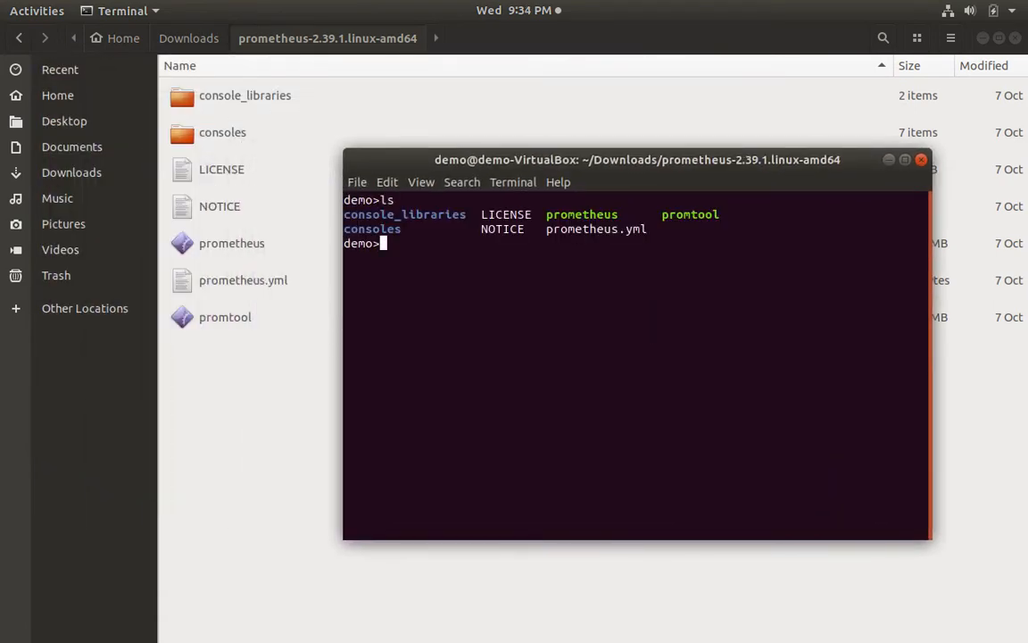
{"action": "type", "text": "./"}
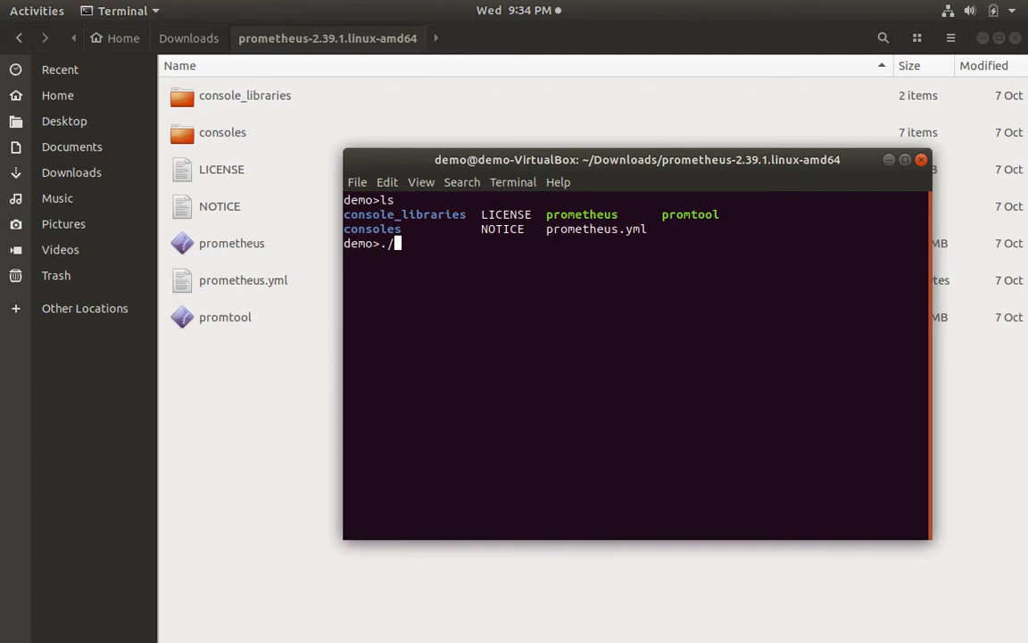
{"action": "type", "text": "prometheus"}
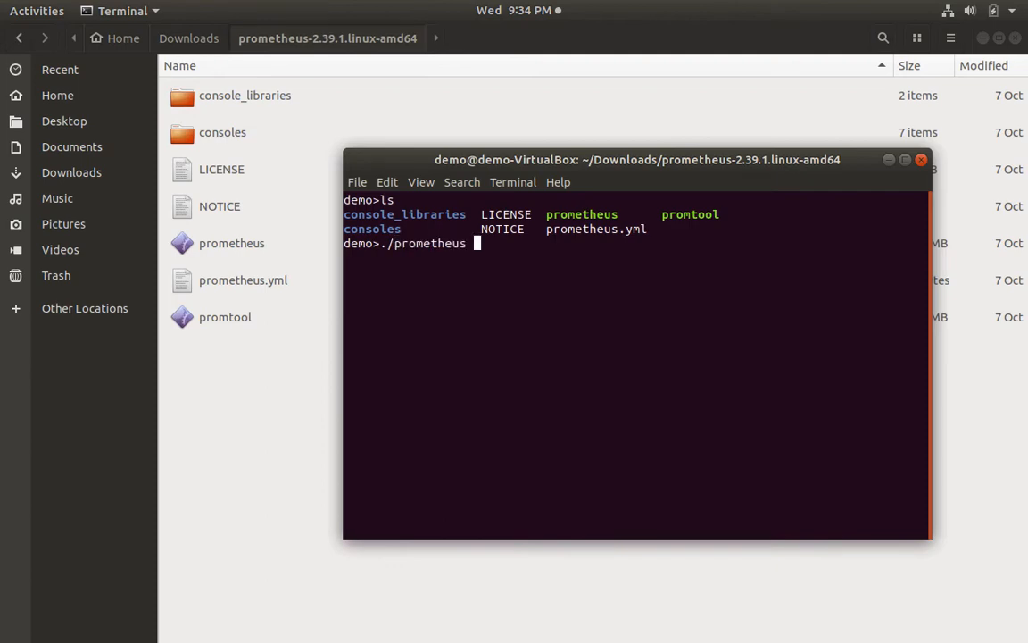
{"action": "key", "text": "Return"}
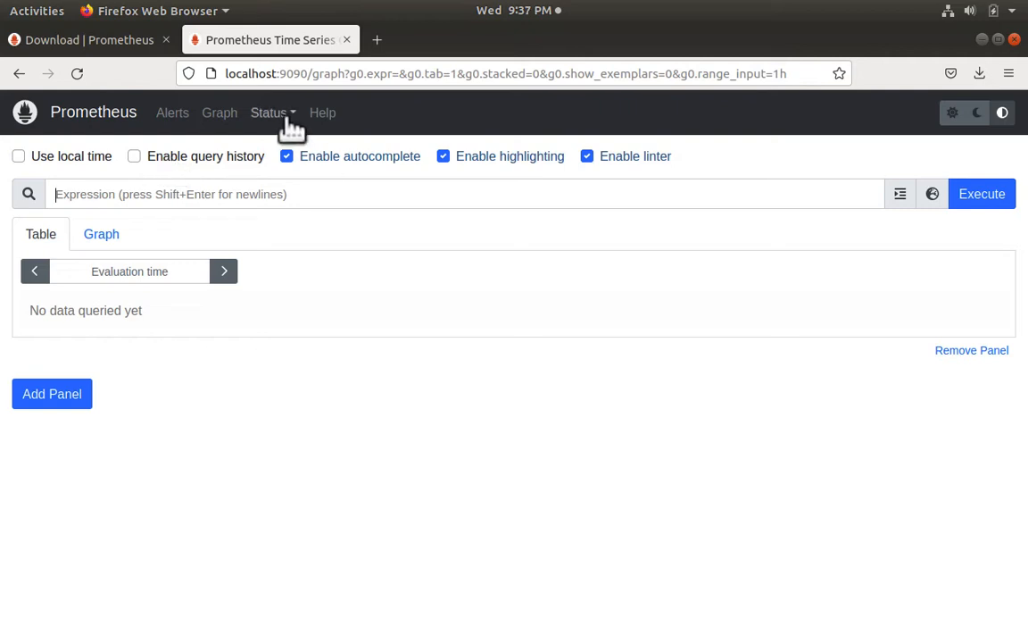
- Confirm the localhost:9090 target is UP and open its /metrics endpoint in a new tab
{"action": "left_click", "coordinate": [268, 112]}
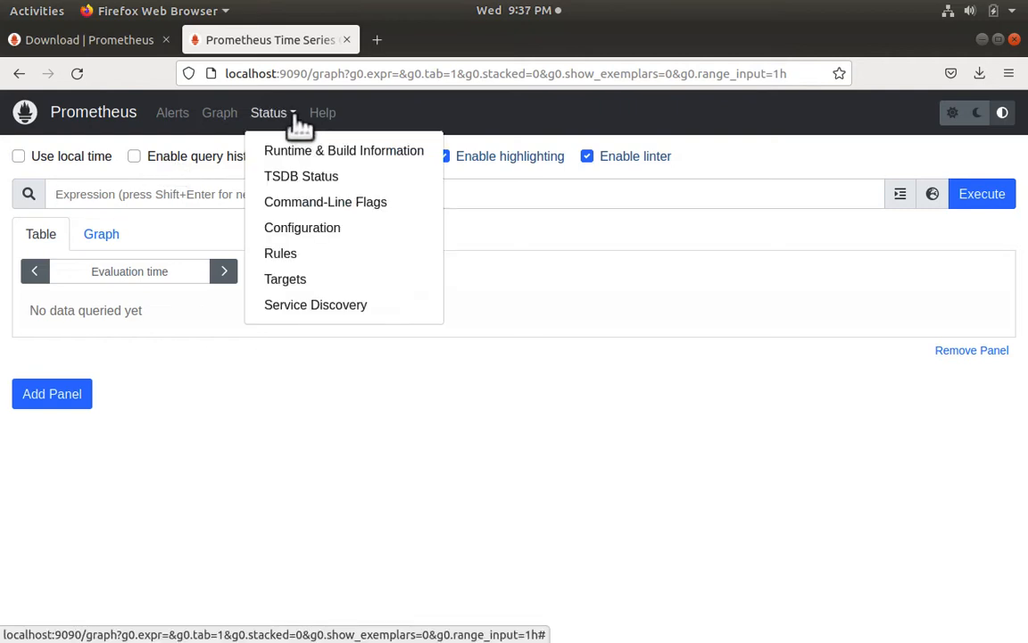
{"action": "left_click", "coordinate": [284, 279]}
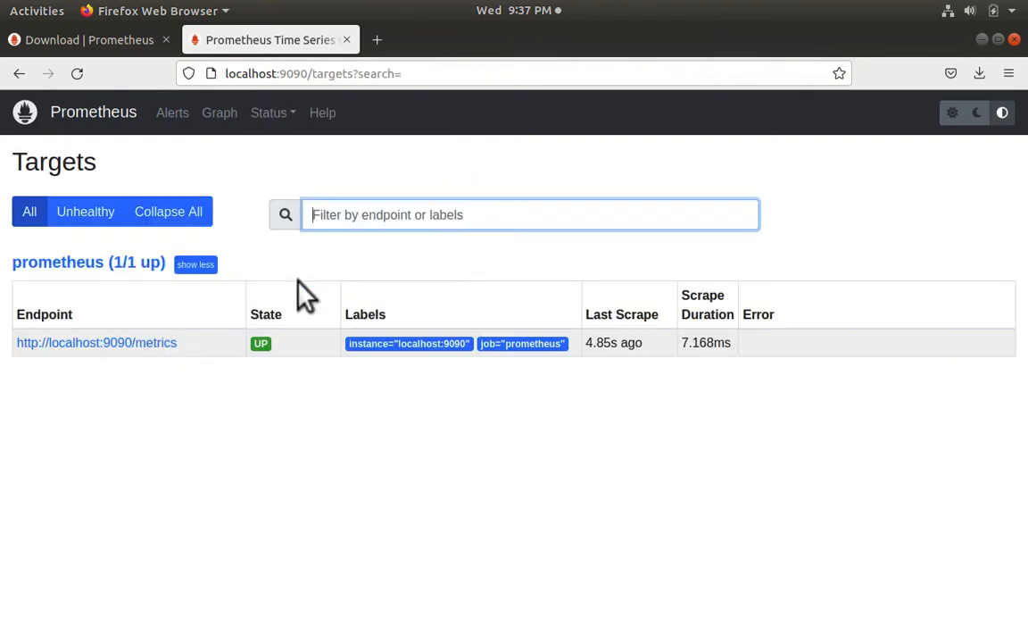
{"action": "mouse_move", "coordinate": [357, 509]}
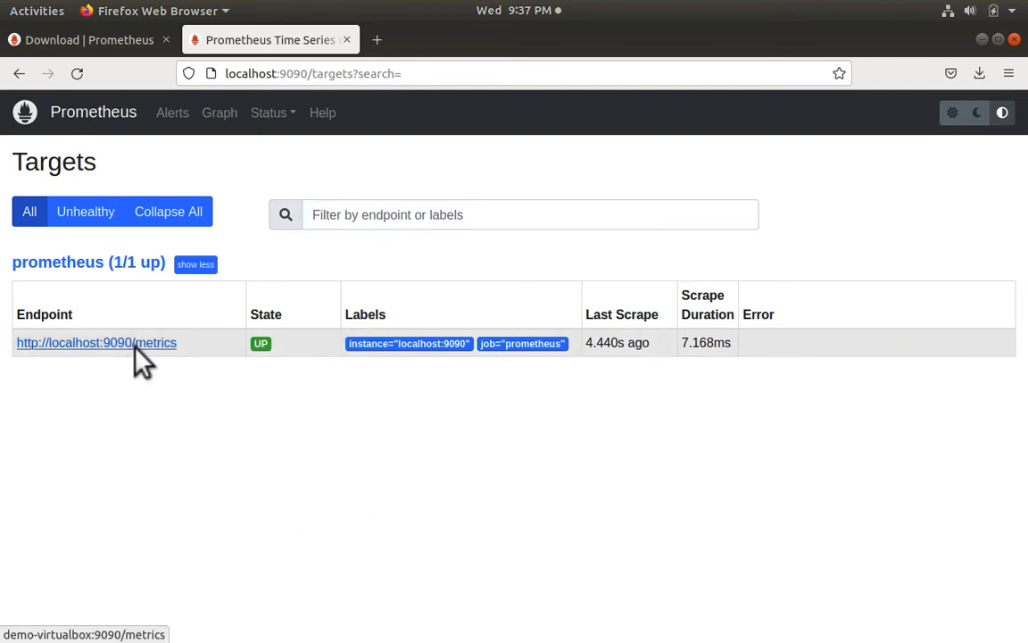
{"action": "right_click", "coordinate": [96, 342]}
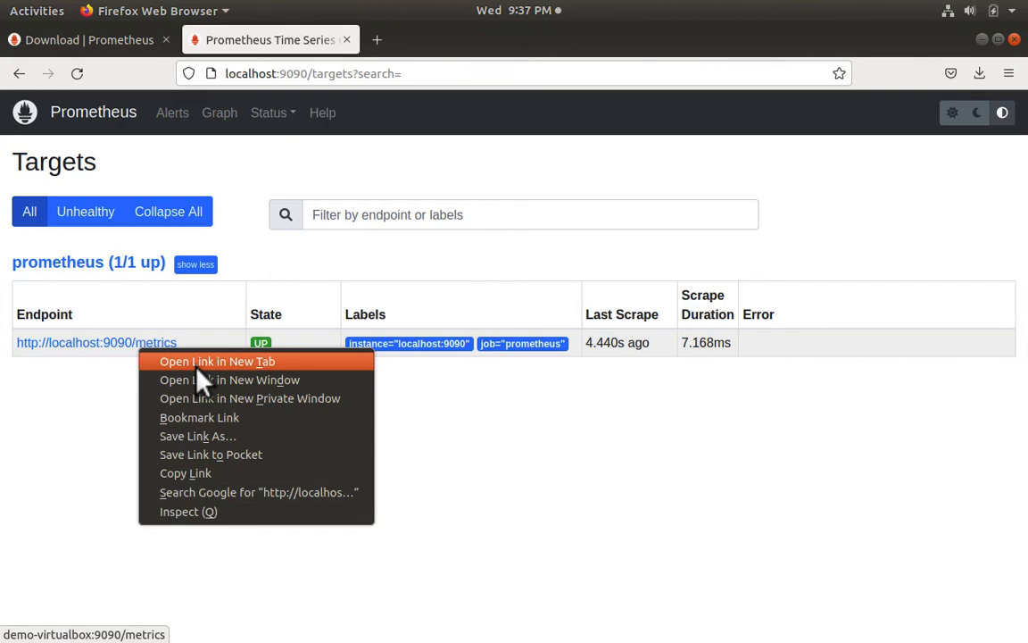
{"action": "left_click", "coordinate": [216, 360]}
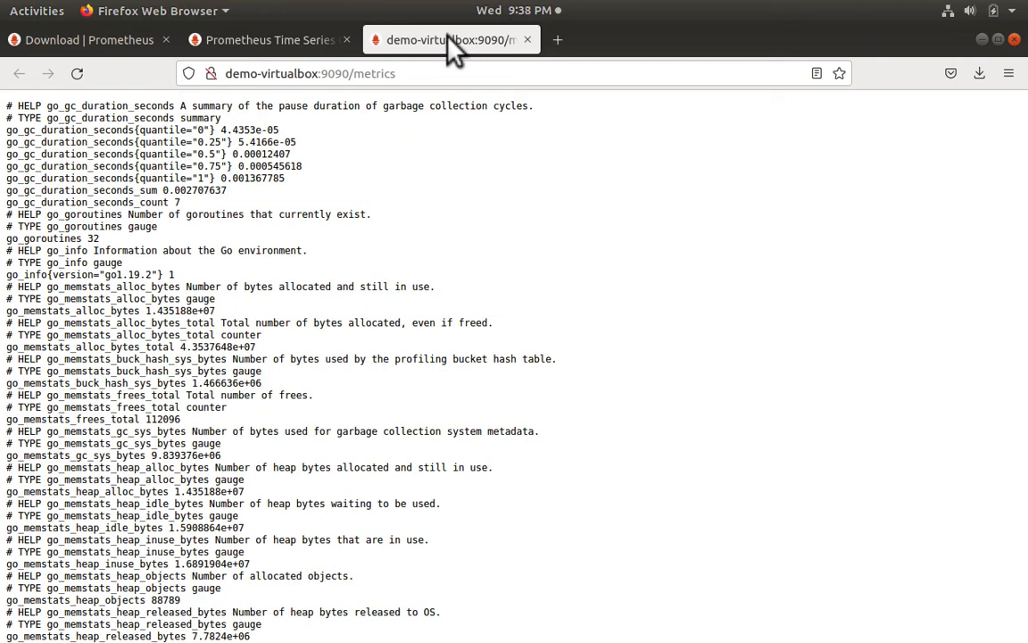
- Copy the go_threads metric name from the raw metrics output
{"action": "scroll", "scroll_direction": "down", "scroll_amount": 3}
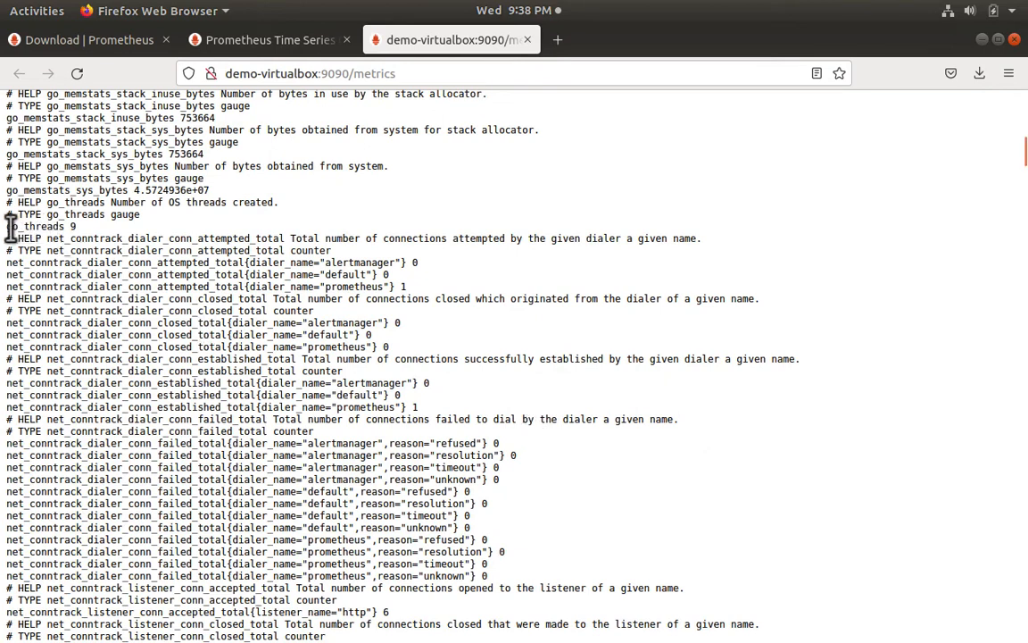
{"action": "double_click", "coordinate": [36, 226]}
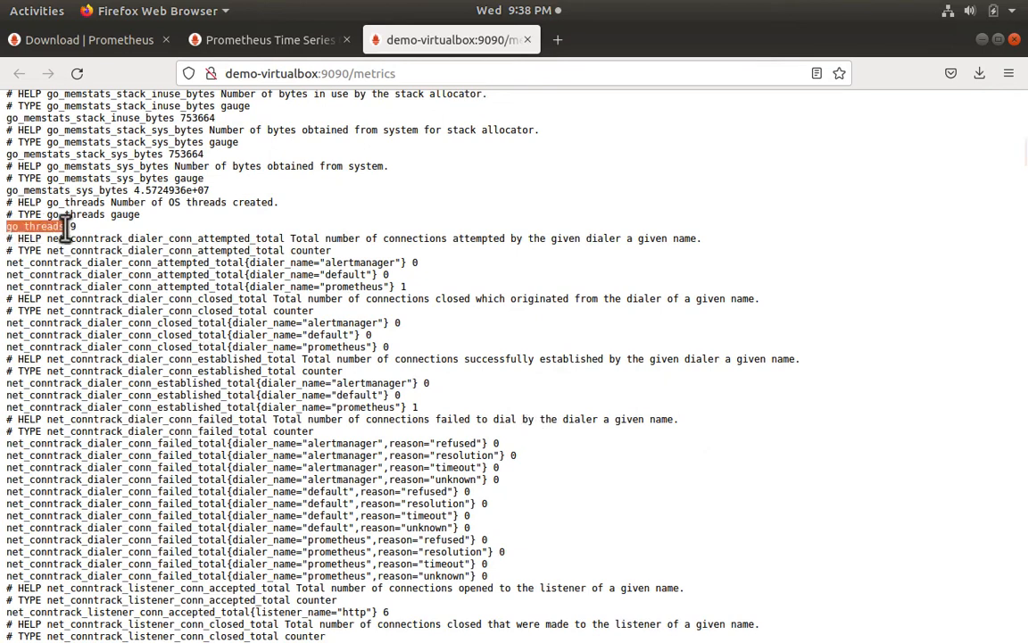
{"action": "right_click", "coordinate": [40, 226]}
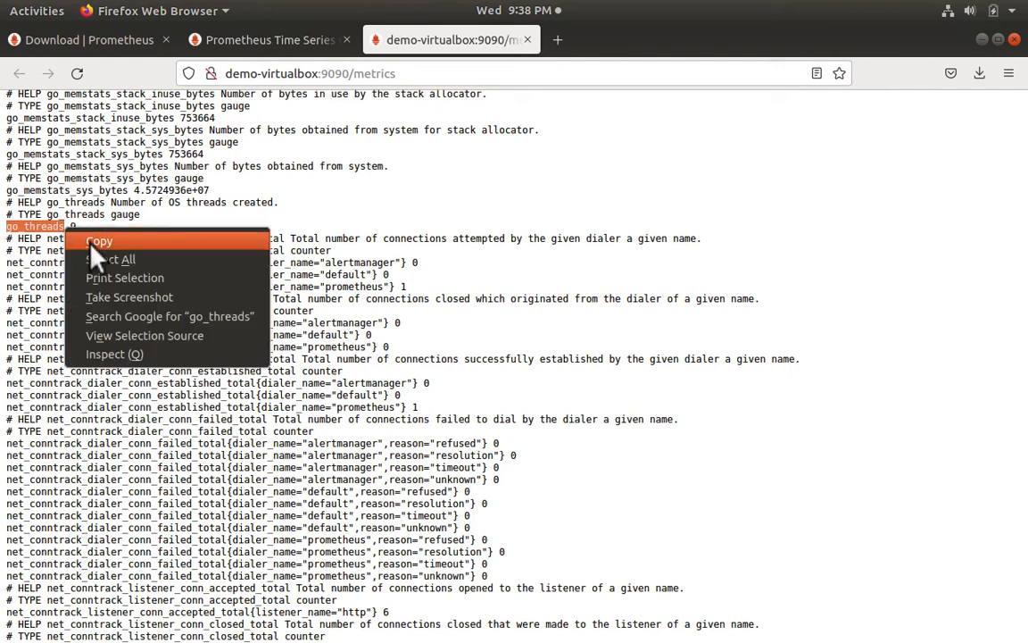
{"action": "left_click", "coordinate": [268, 39]}
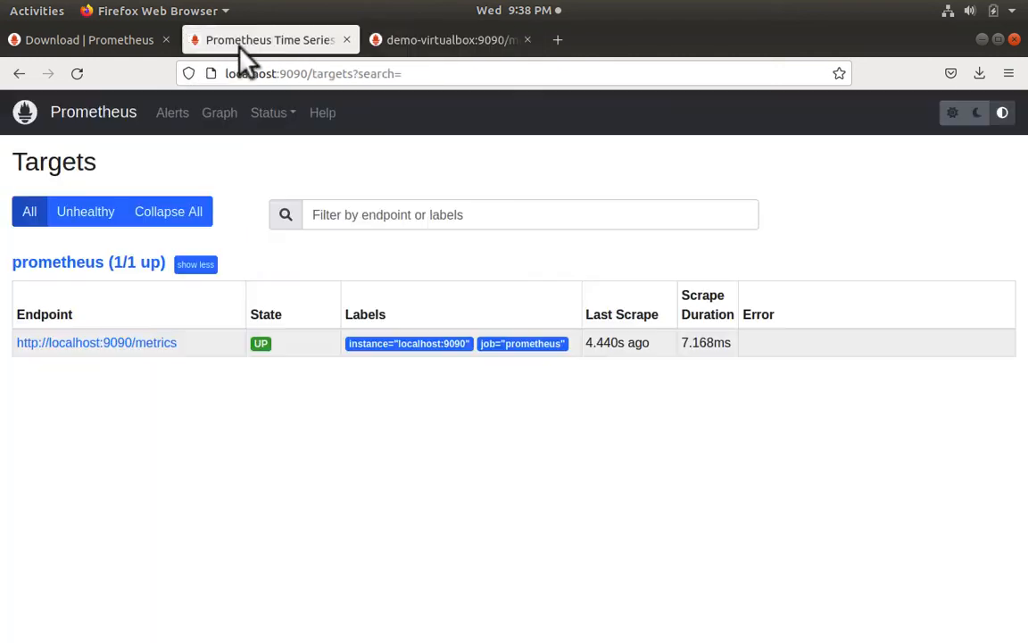
- Query go_threads (9) and go_gc_duration_seconds, then open prometheus.yml in Text Editor
{"action": "left_click", "coordinate": [218, 113]}
{"action": "type", "text": "go_threads"}
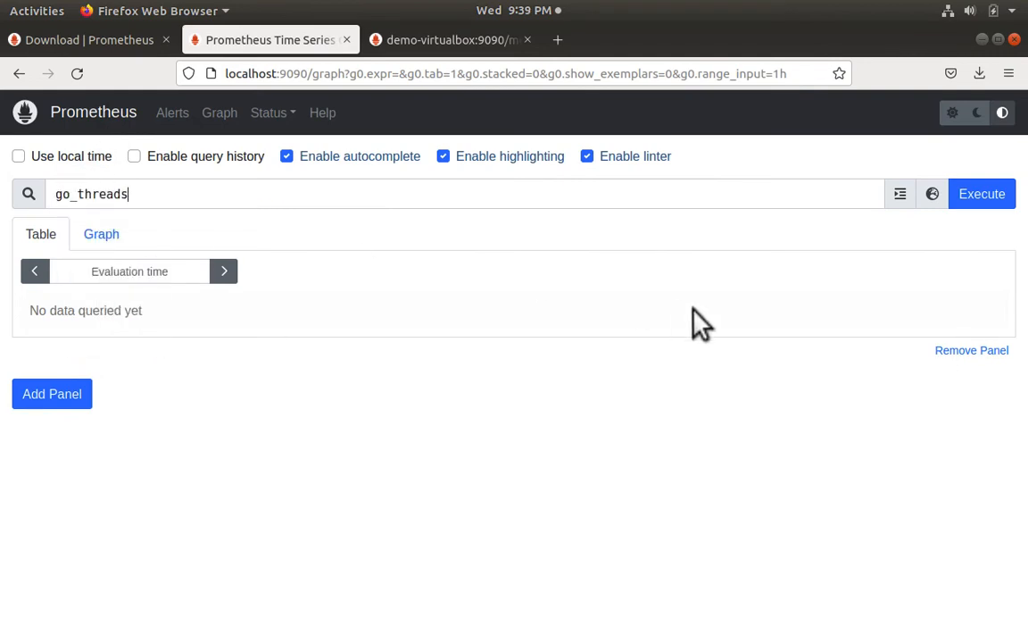
{"action": "left_click", "coordinate": [980, 194]}
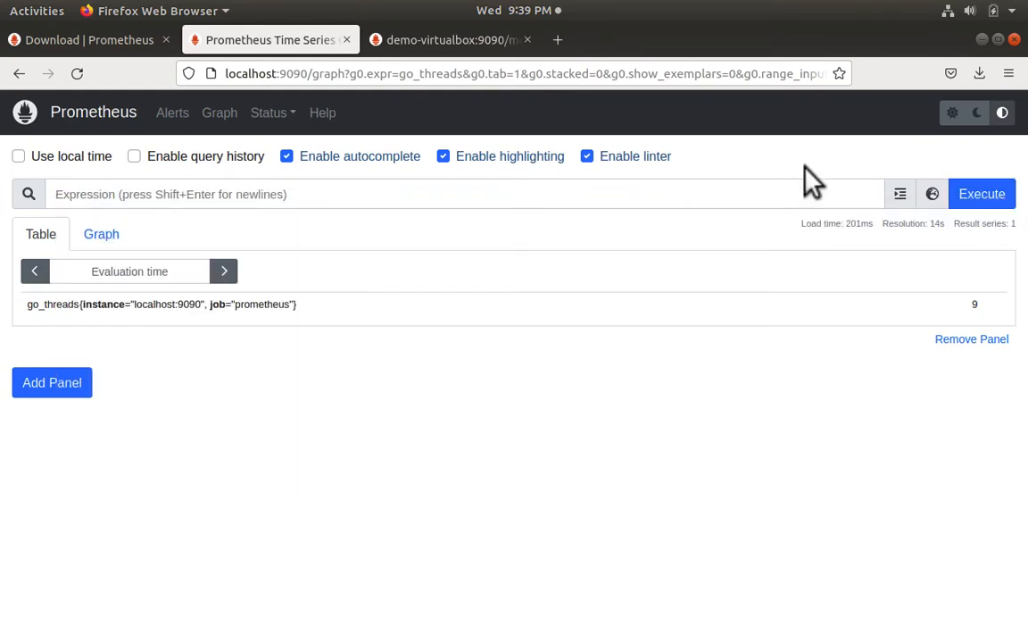
{"action": "left_click", "coordinate": [932, 193]}
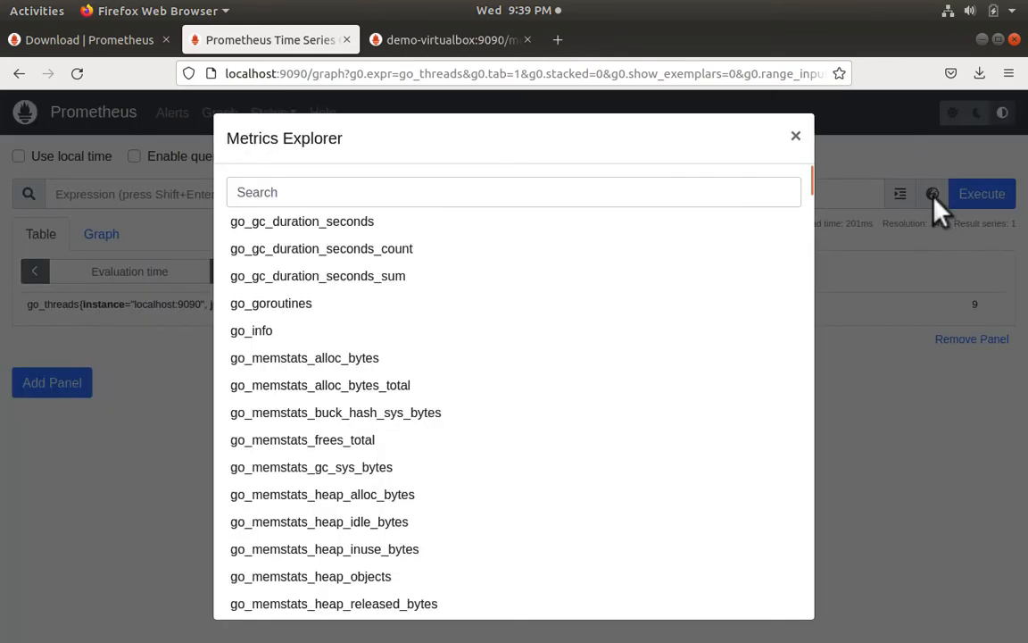
{"action": "mouse_move", "coordinate": [346, 248]}
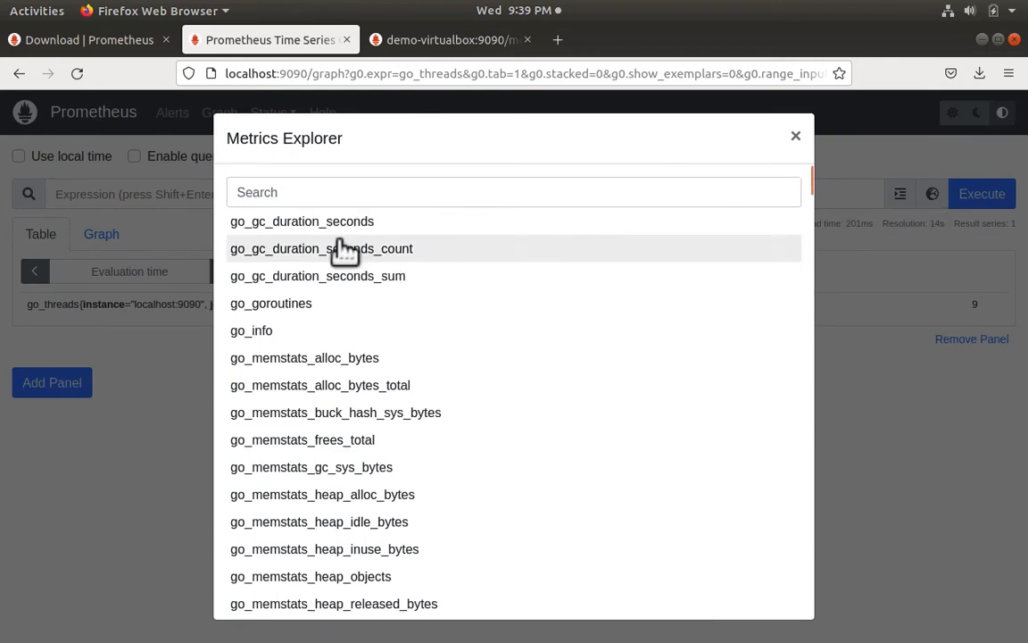
{"action": "left_click", "coordinate": [302, 222]}
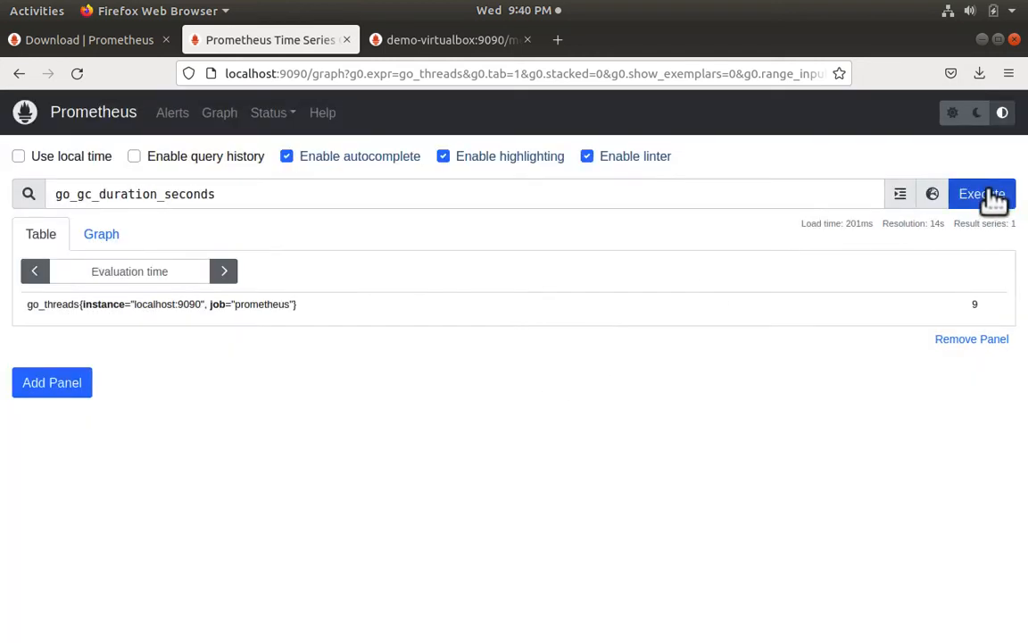
{"action": "left_click", "coordinate": [981, 194]}
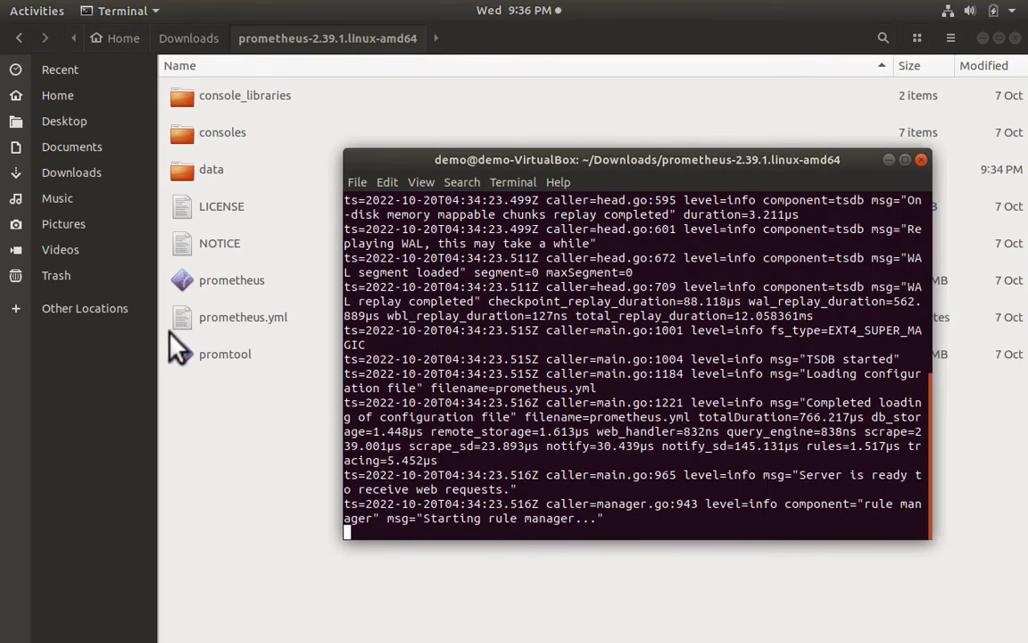
{"action": "left_click", "coordinate": [243, 317]}
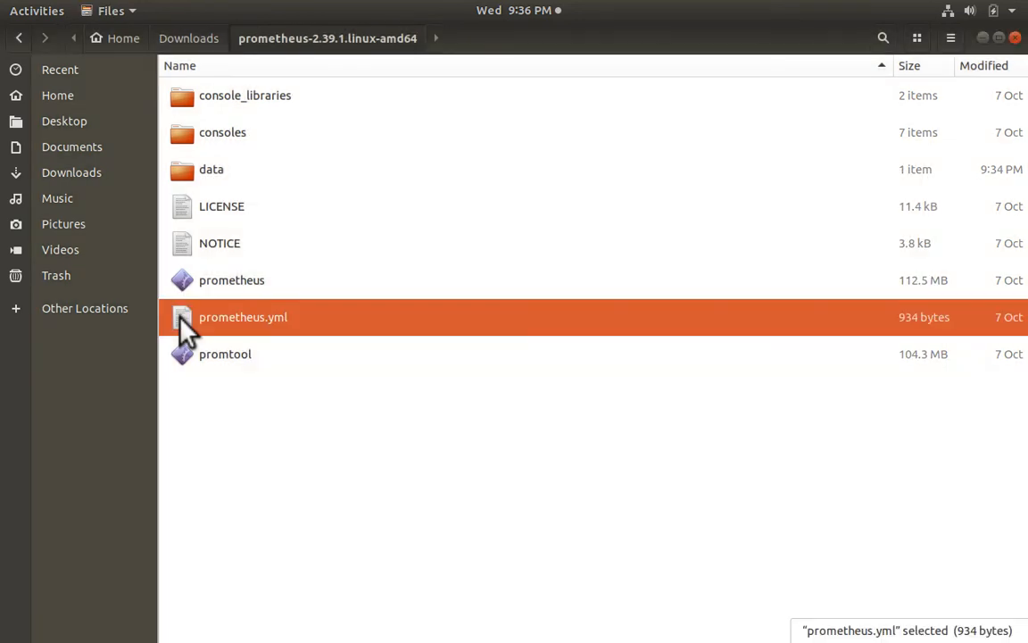
{"action": "double_click", "coordinate": [243, 316]}
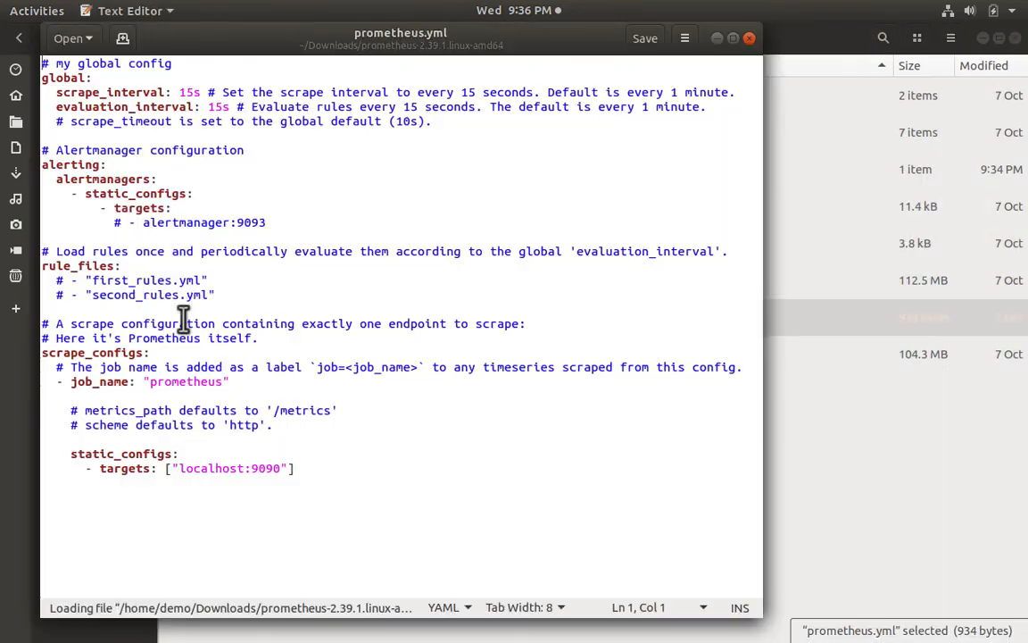